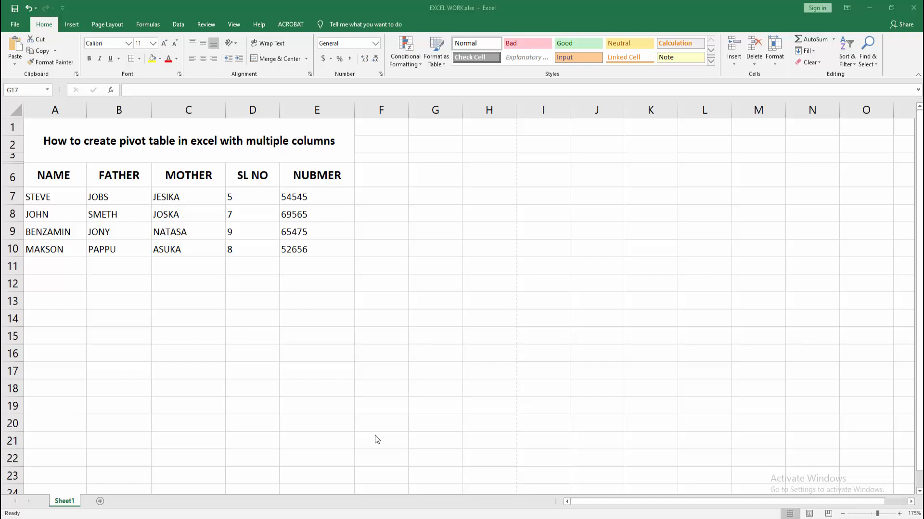
mouse_move(376, 434)
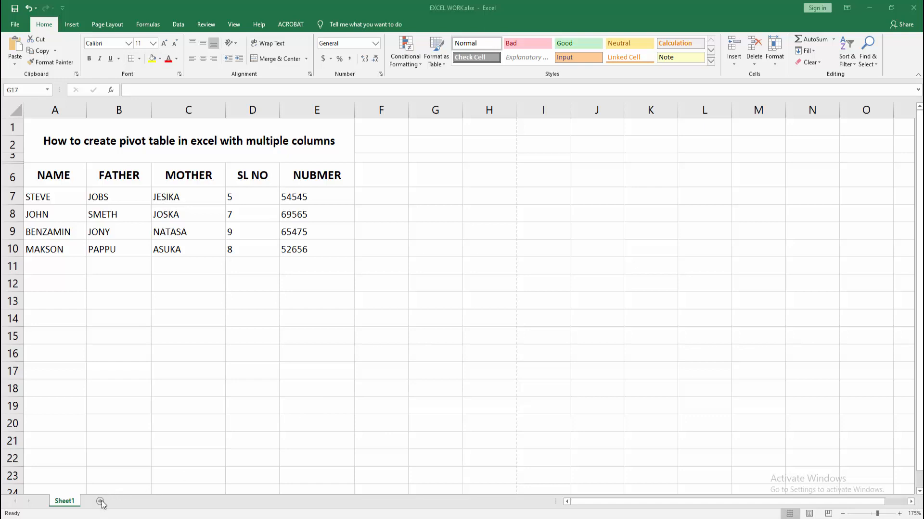
Step: Add a new blank sheet and start a PivotTable from the Insert commands
left_click(435, 370)
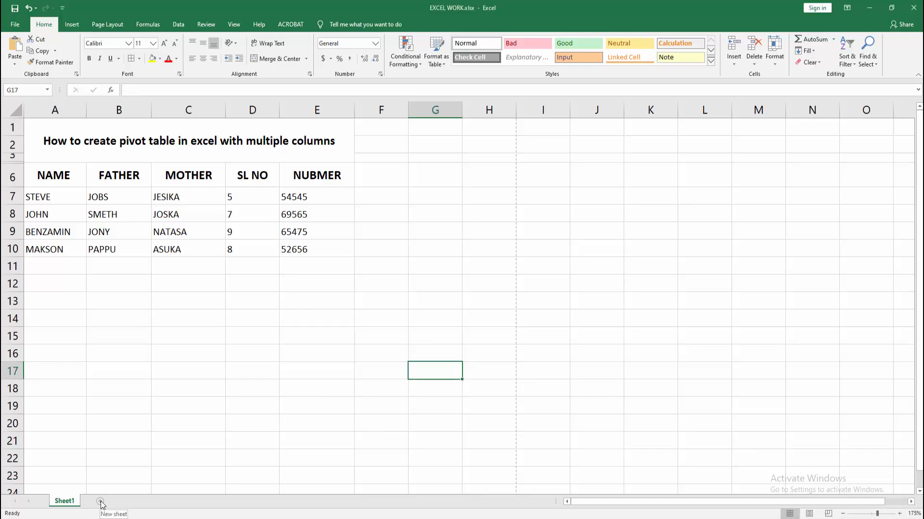
left_click(101, 501)
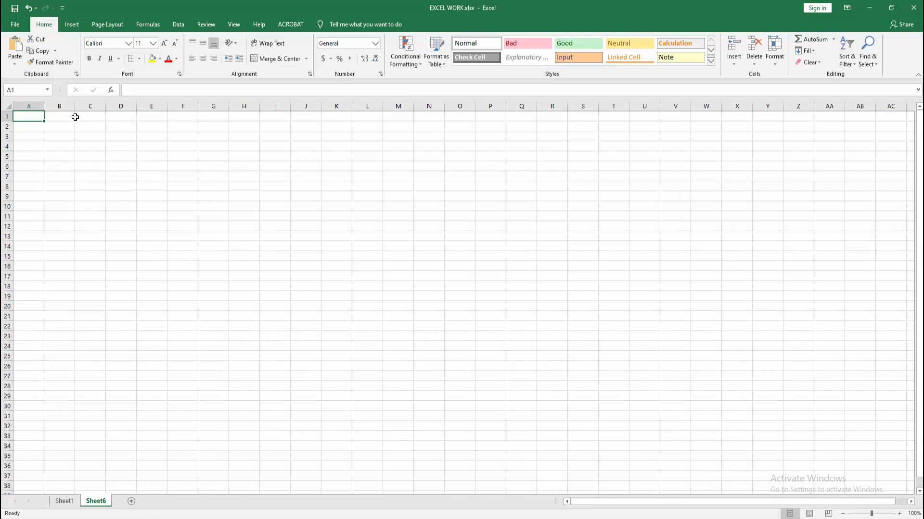
left_click(71, 24)
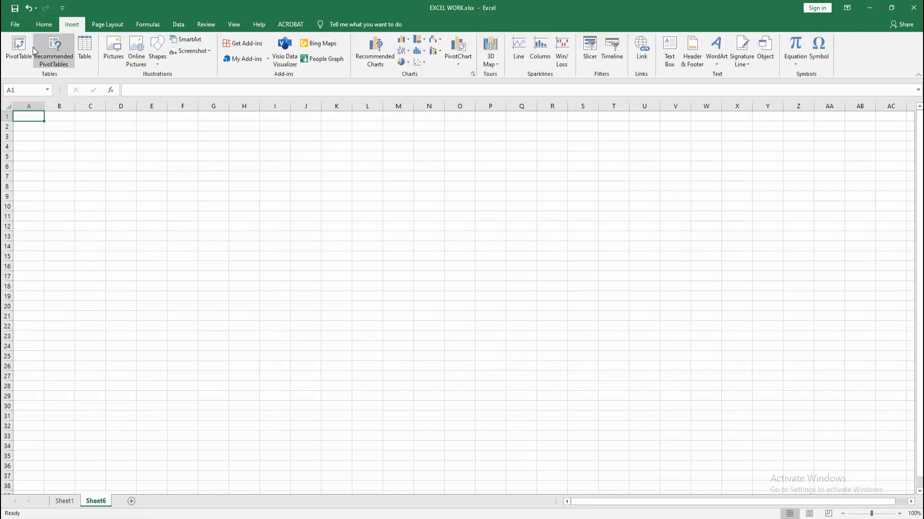
left_click(18, 50)
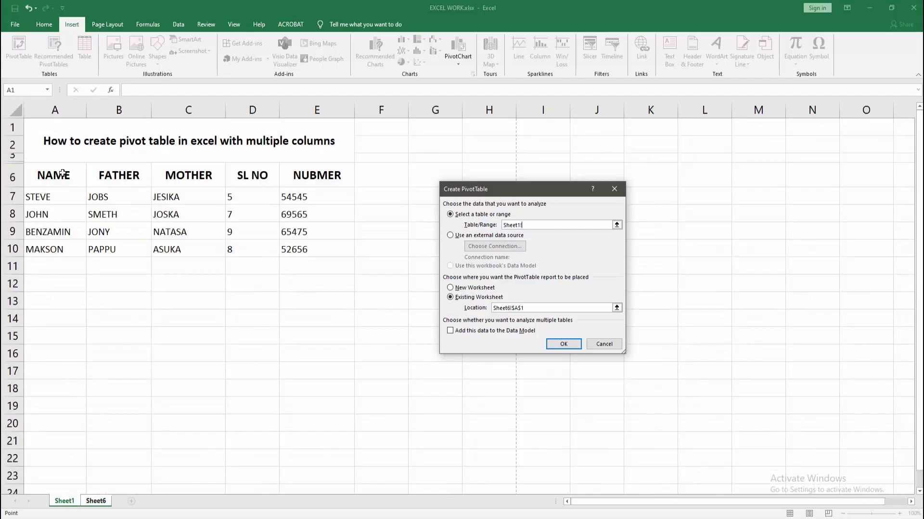
Step: Use Sheet1's A6:E10 as the source and create the empty pivot table on Sheet6
left_click_drag(54, 175, 317, 248)
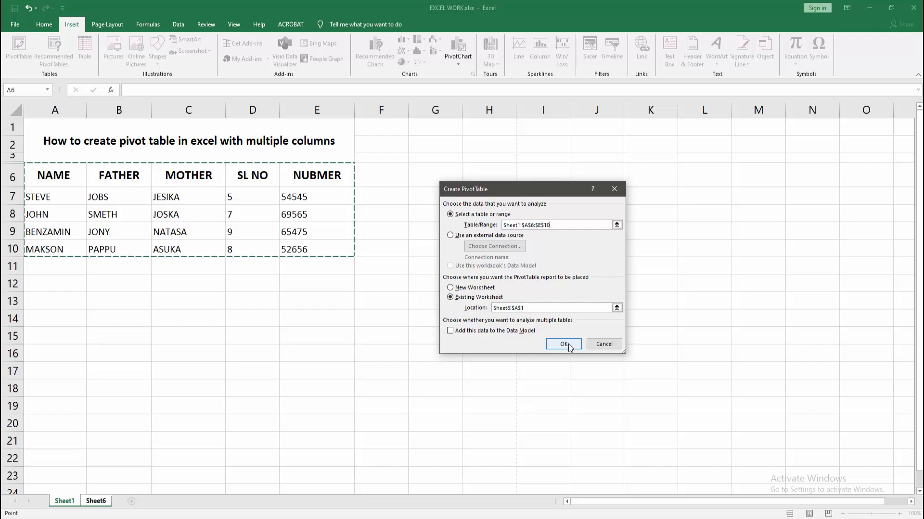
left_click(563, 345)
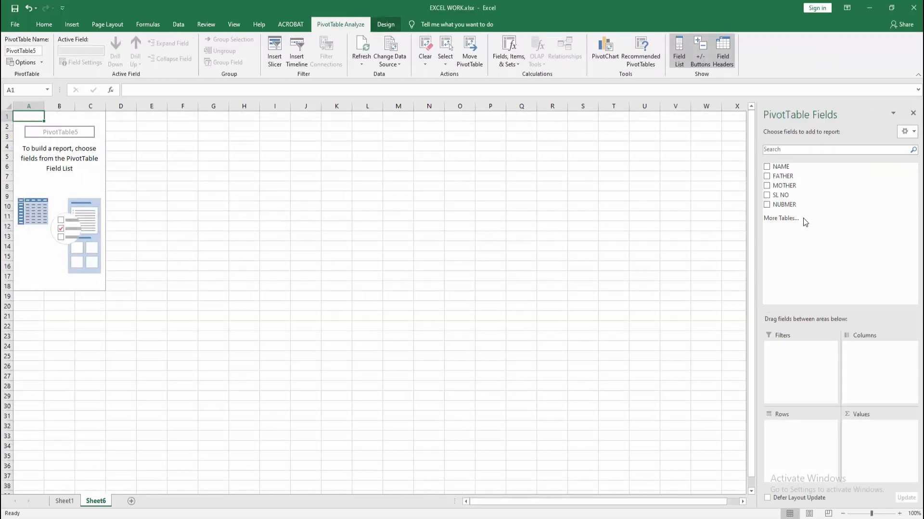
Step: Tick NAME and SL NO so names list as rows with Sum of SL NO values
left_click(767, 167)
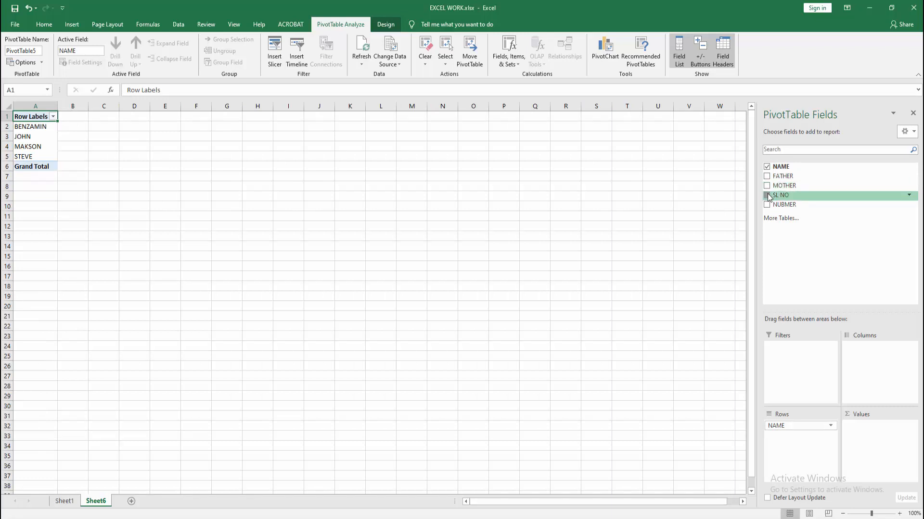
left_click(766, 195)
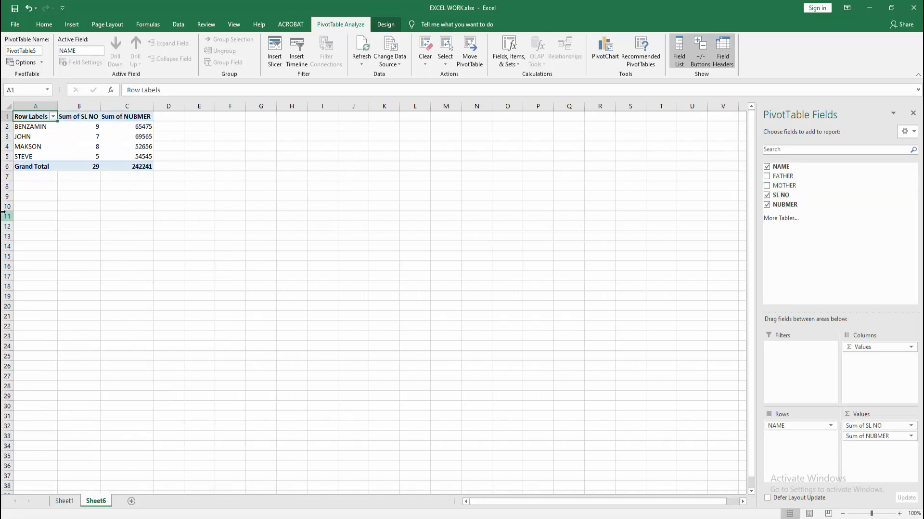